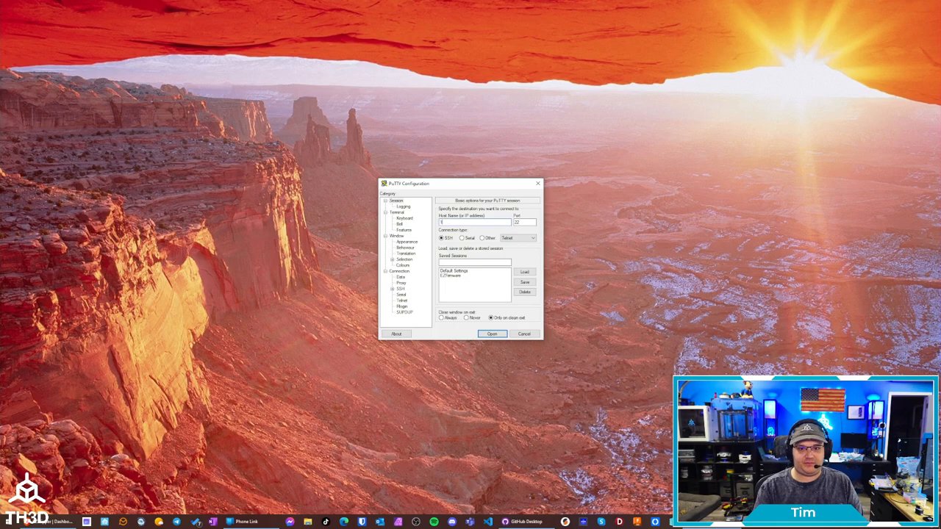
# Connect PuTTY over SSH to the Klipper host at 172.16.21 to reach its login prompt.
pyautogui.write('172.16.21')
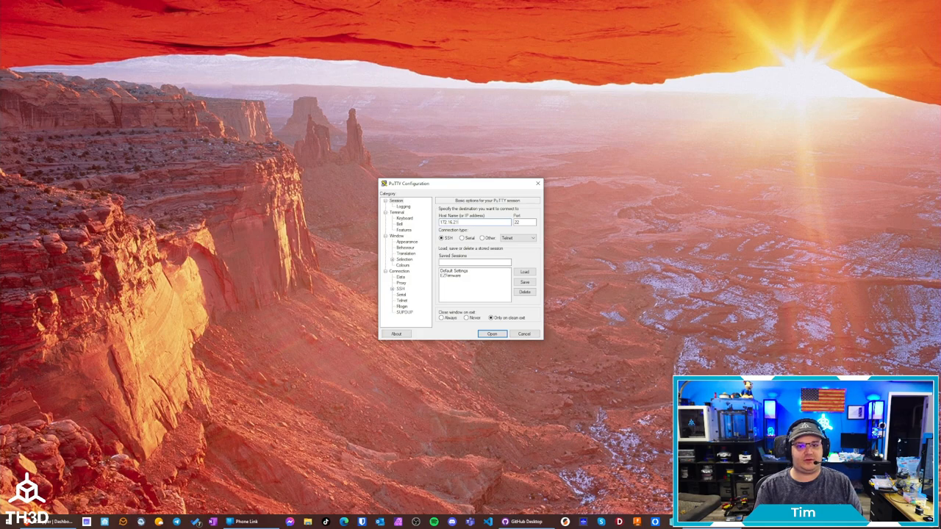
pyautogui.click(491, 334)
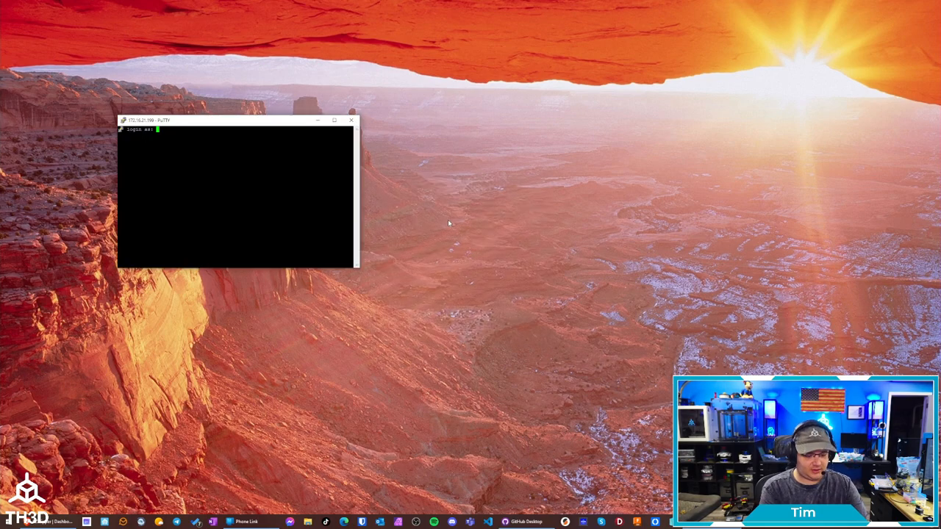
# Log in as ezklipper and run make menuconfig in the klipper directory.
pyautogui.write('ezklipper')
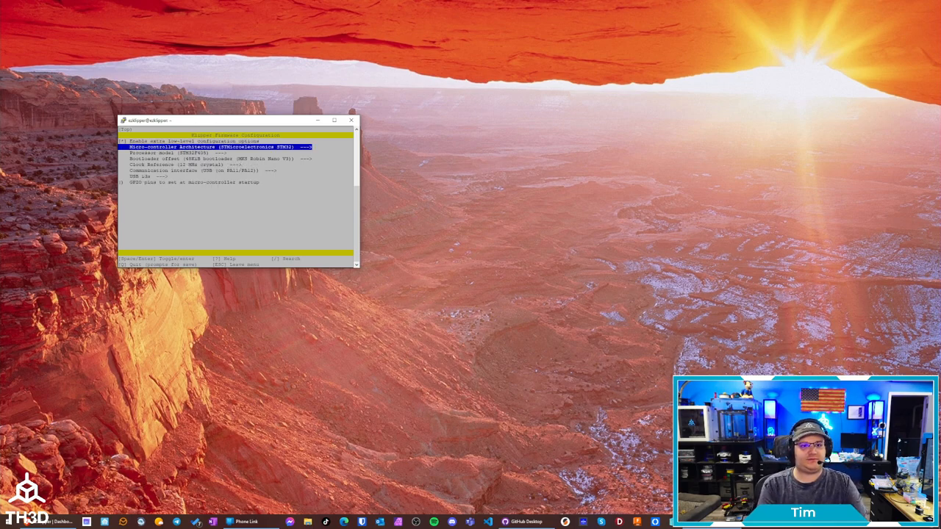
# Enable extra low-level options and choose the STM32 processor model, bootloader offset and USB interface.
pyautogui.press('Up')
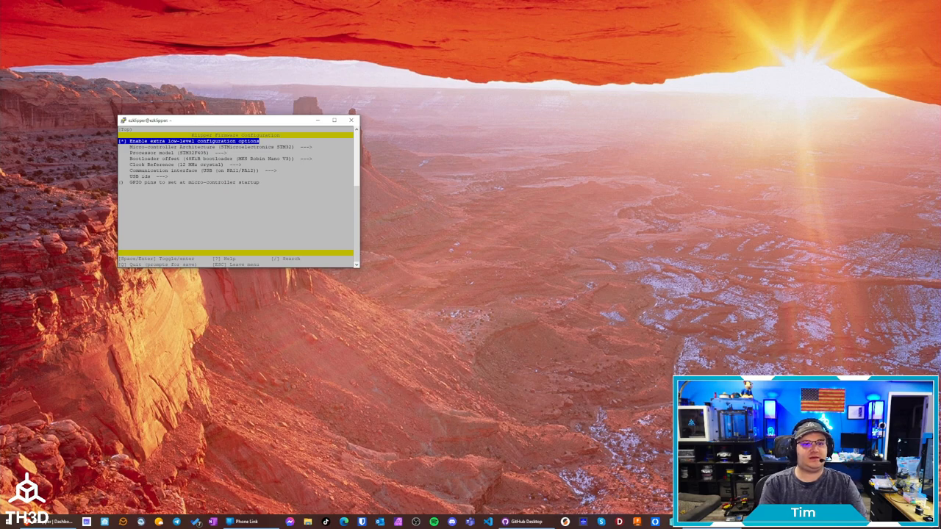
pyautogui.press('Down')
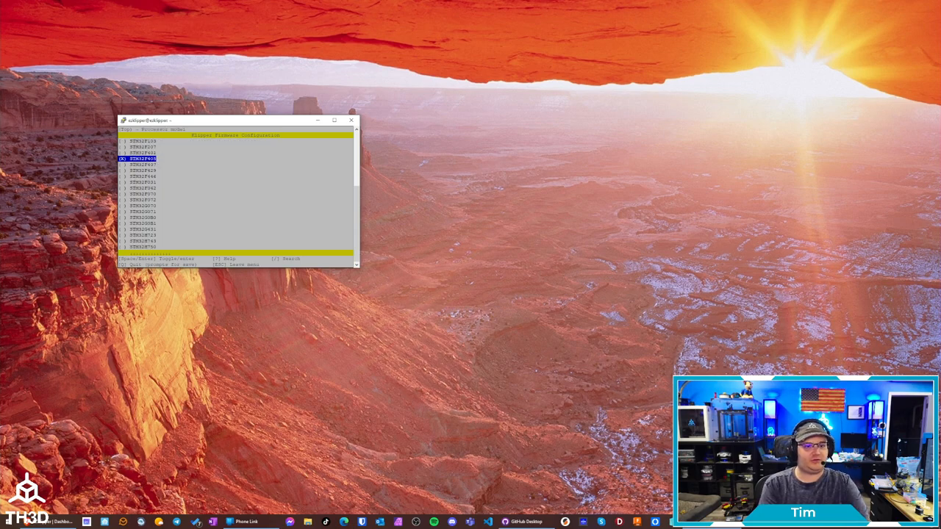
pyautogui.press('enter')
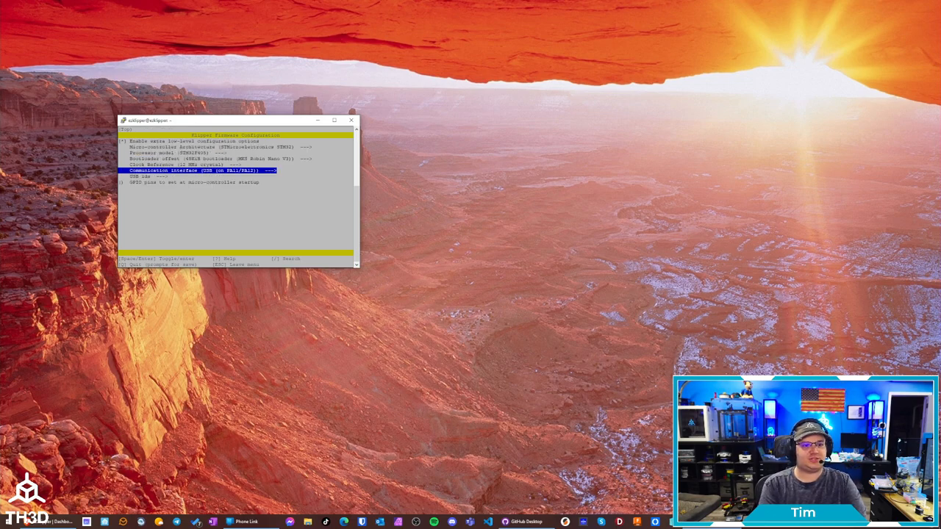
pyautogui.press('enter')
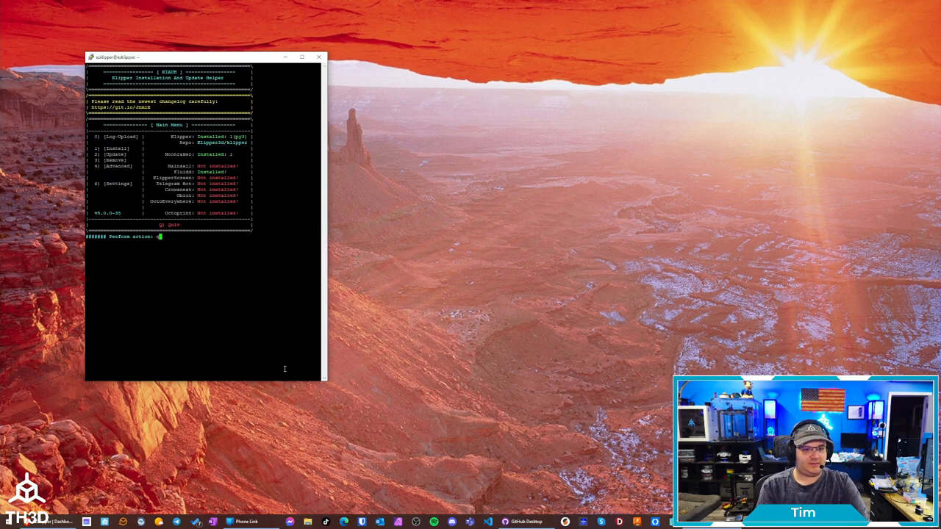
# Quit KIAUH with q, cd into klipper and objcopy klipper.elf to firmware.bin in srec format.
pyautogui.write('q')
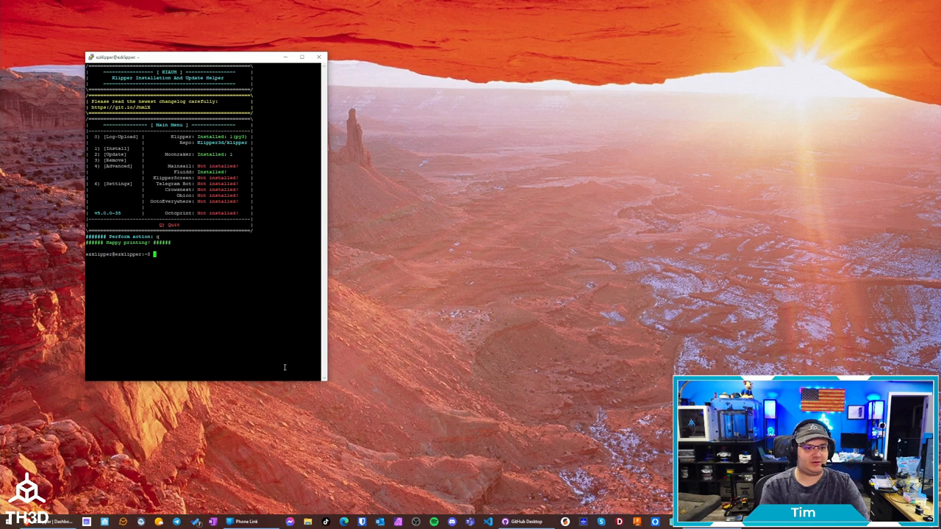
pyautogui.write('cd ./')
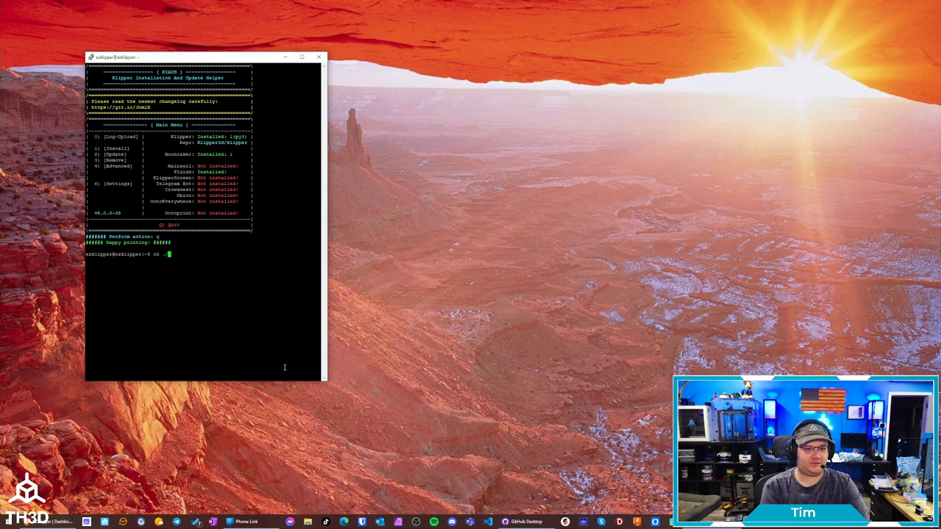
pyautogui.write('klipper/out')
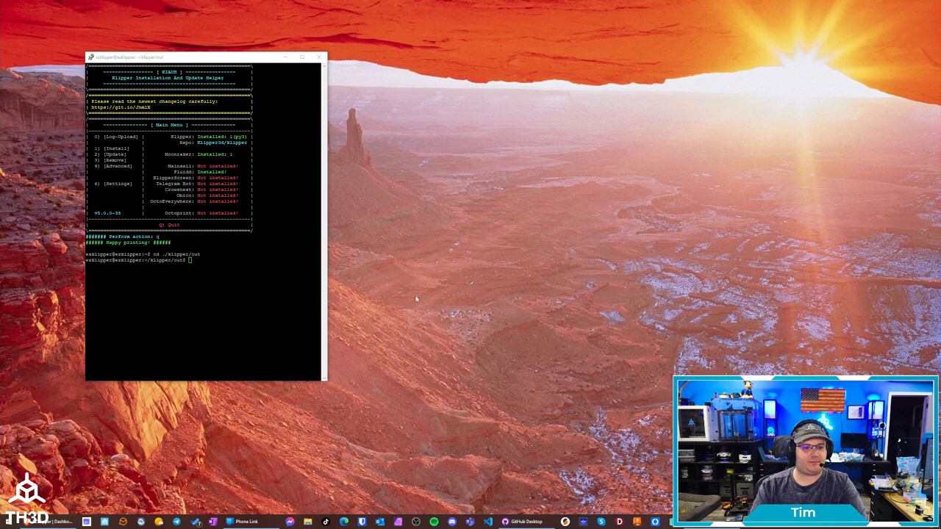
pyautogui.write('arm-none-eabi-objcopy -O srec klipper.elf firmware.bin')
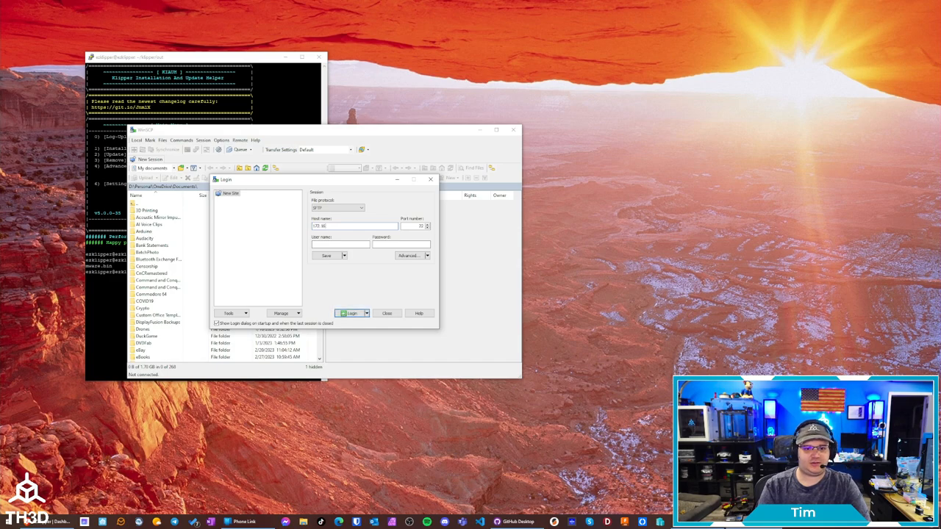
# Log in to the Klipper host as ezklipper in WinSCP, trust its key, and browse into klipper/out.
pyautogui.write('ezklipper')
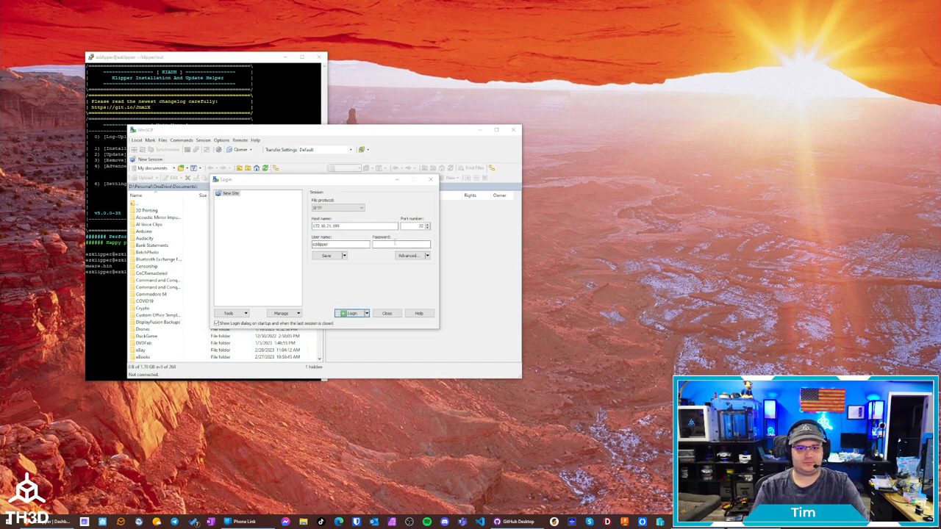
pyautogui.click(351, 313)
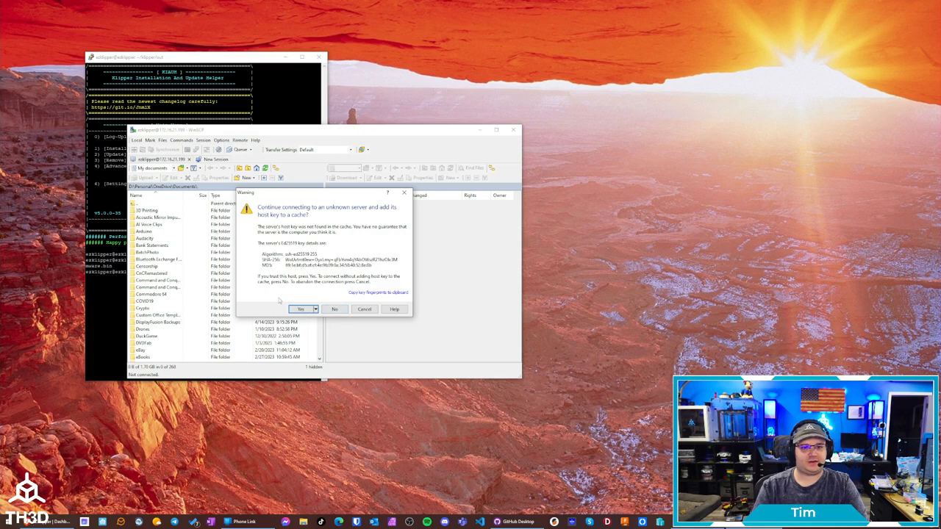
pyautogui.click(300, 308)
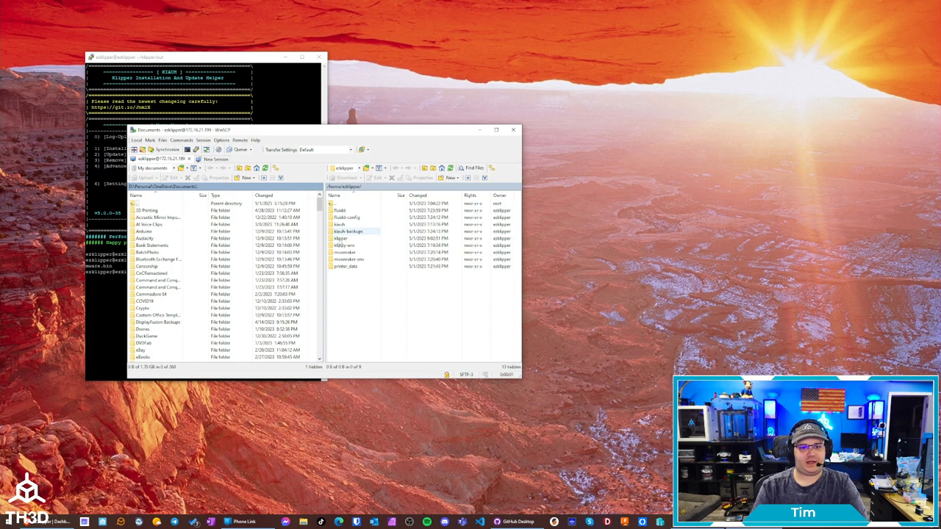
pyautogui.doubleClick(339, 238)
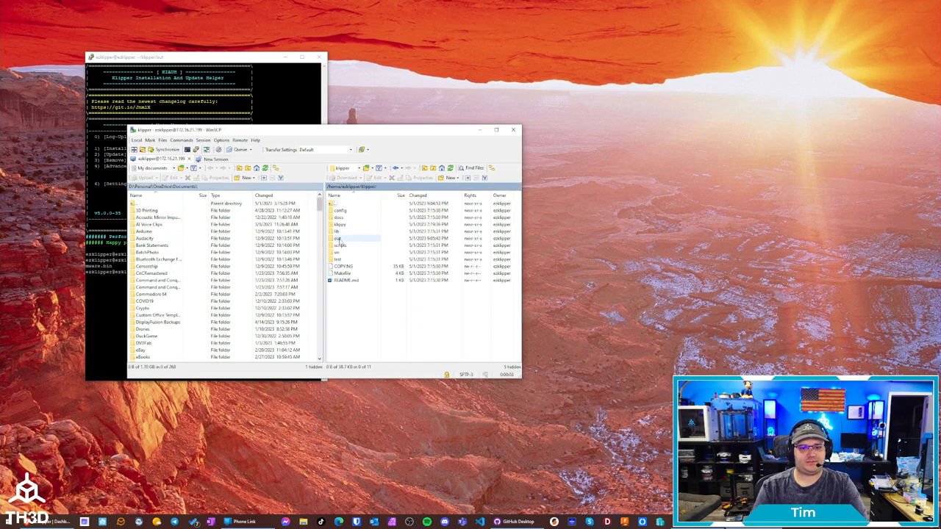
pyautogui.doubleClick(338, 238)
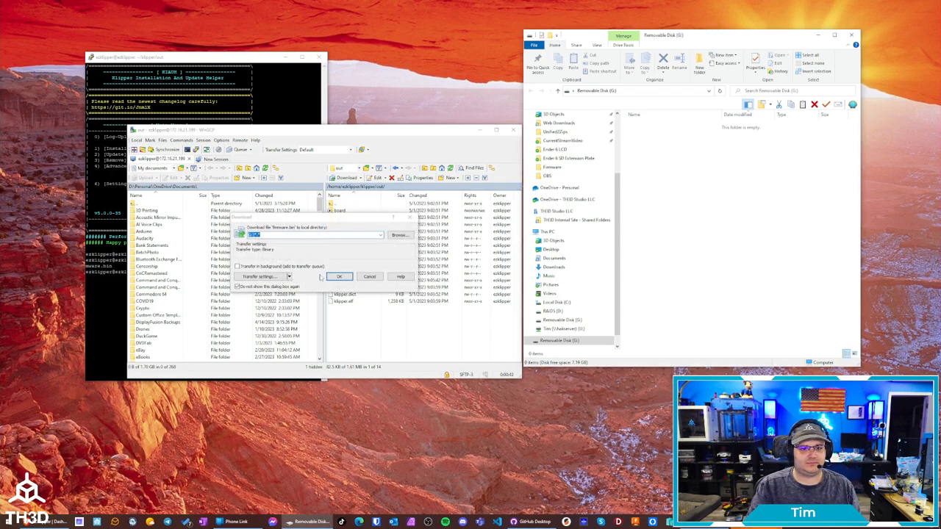
# Download firmware.bin from the host onto the Removable Disk for the board.
pyautogui.click(338, 277)
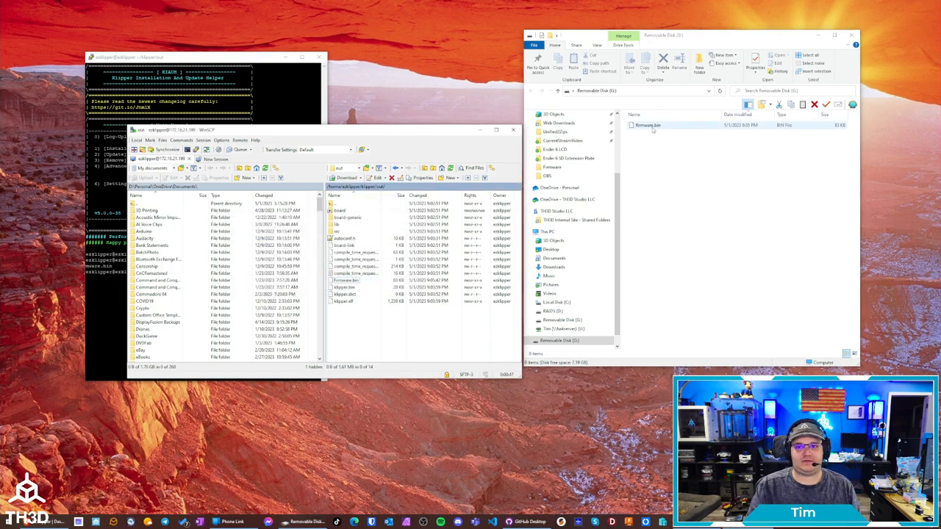
pyautogui.click(647, 125)
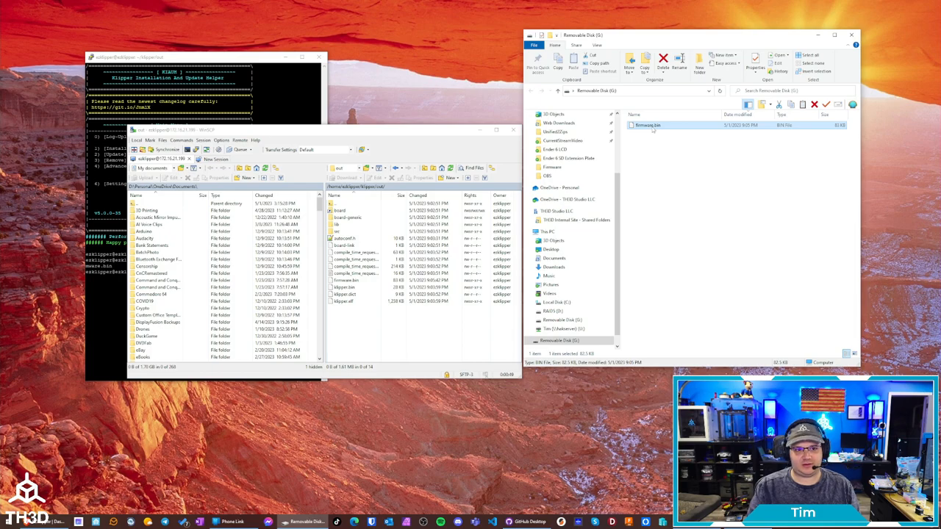
pyautogui.moveTo(632, 223)
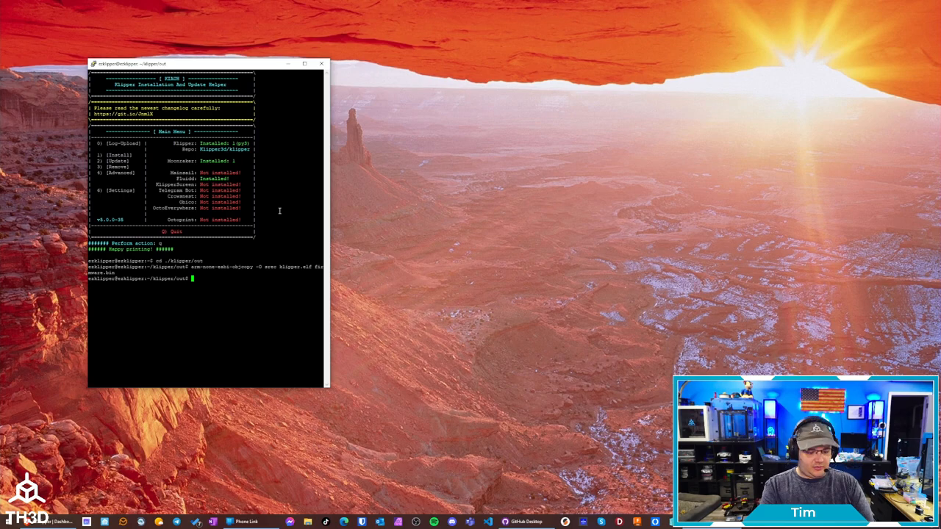
# Return home with cd and launch ./kiauh/kiauh.sh to look up the board's USB serial ID.
pyautogui.write('cd ~')
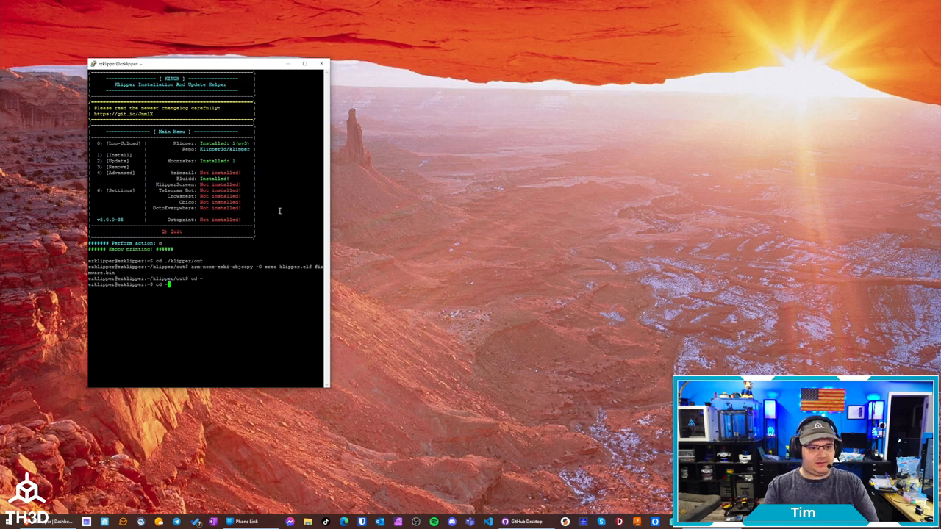
pyautogui.write('./kiauh/kiauh.sh')
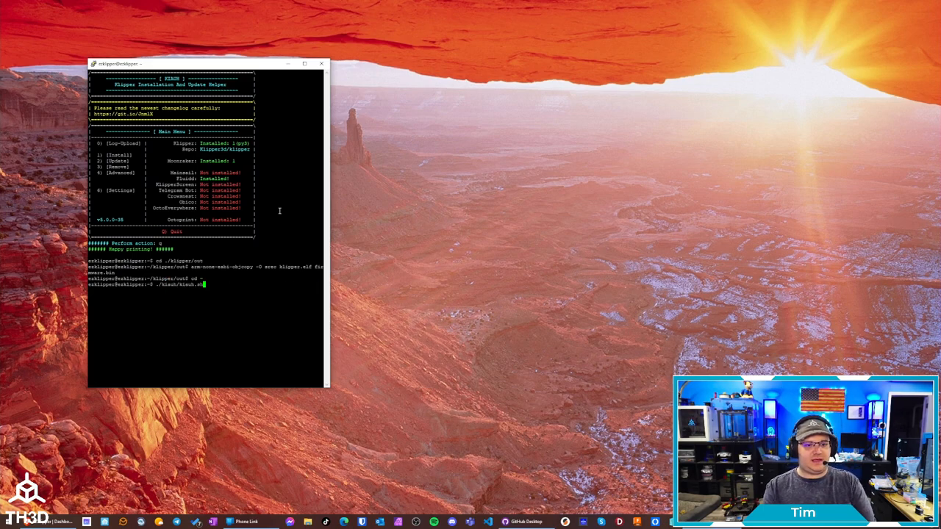
pyautogui.press('Return')
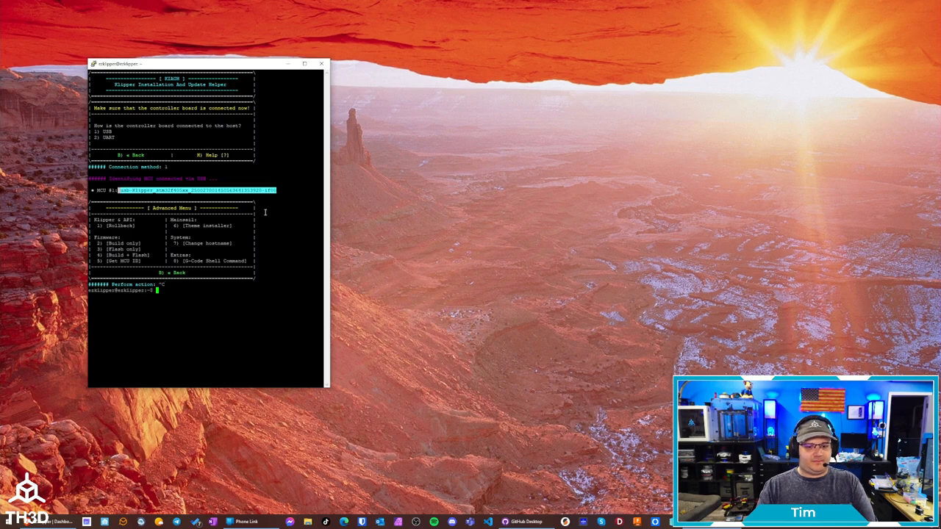
pyautogui.moveTo(526, 447)
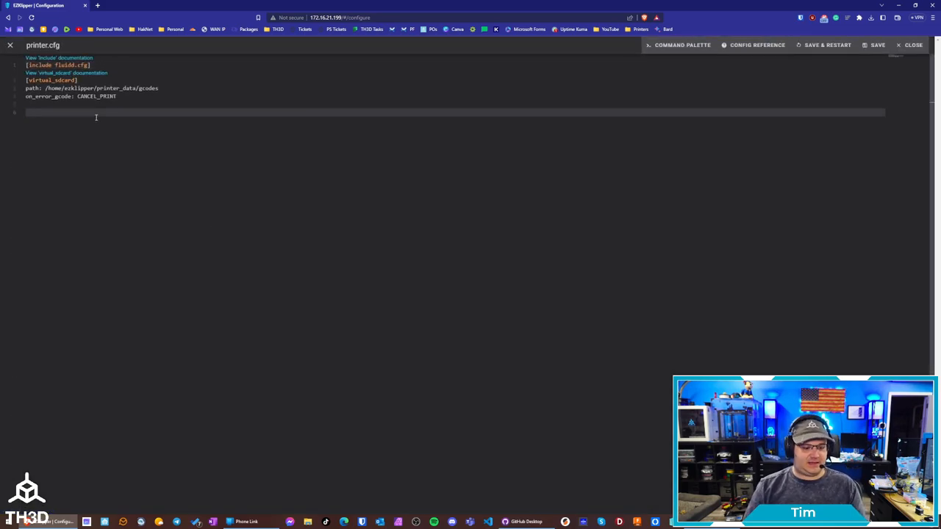
# Set the MCU serial to usb-Klipper_stm32f405xx_25002700... in printer.cfg with the EZBoard example config, then Save & Restart.
pyautogui.write('usb-Klipper_stm32f405xx_250027001450563641353920-if00')
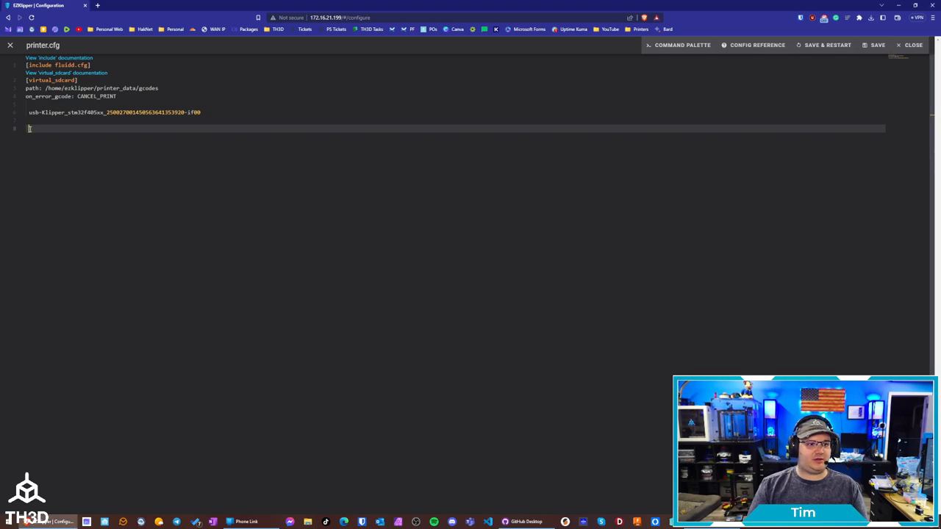
pyautogui.rightClick(30, 129)
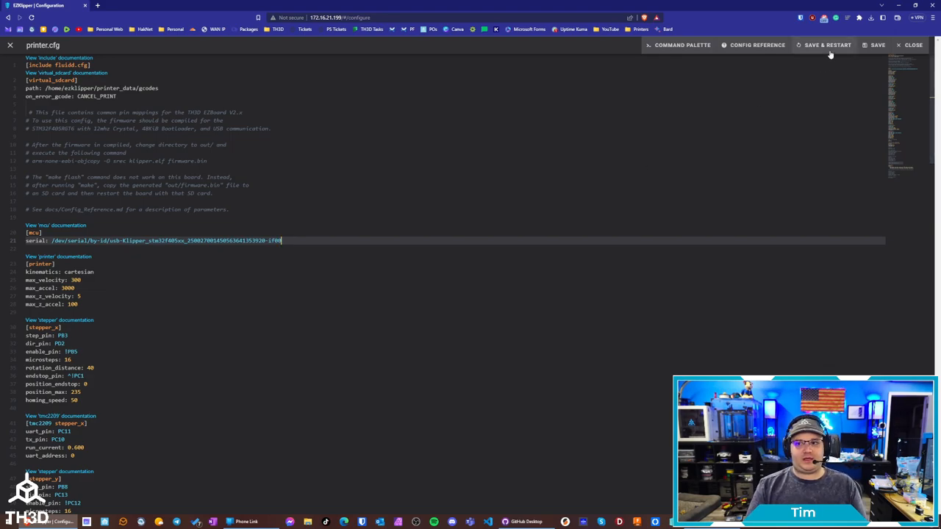
pyautogui.click(913, 44)
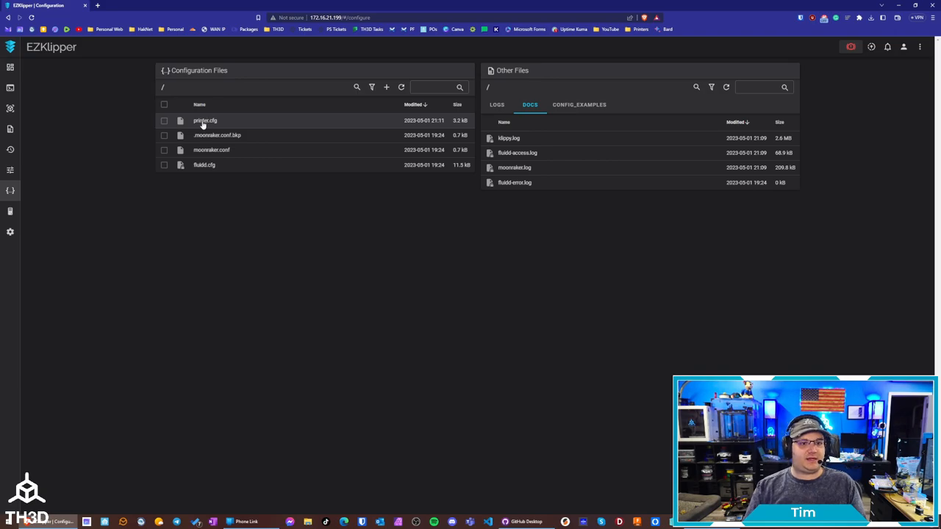
# Select the commented neopixel LED block in printer.cfg and toggle its comments off.
pyautogui.click(206, 121)
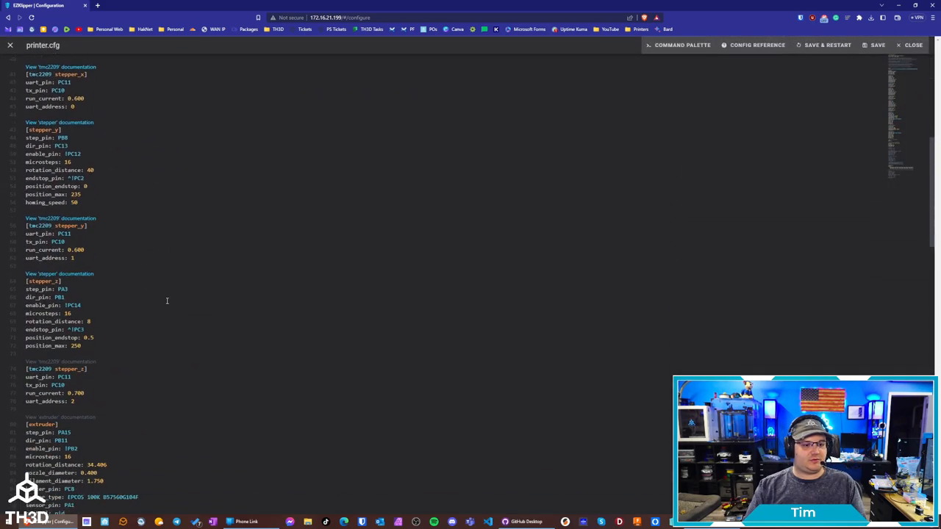
pyautogui.scroll(-3)
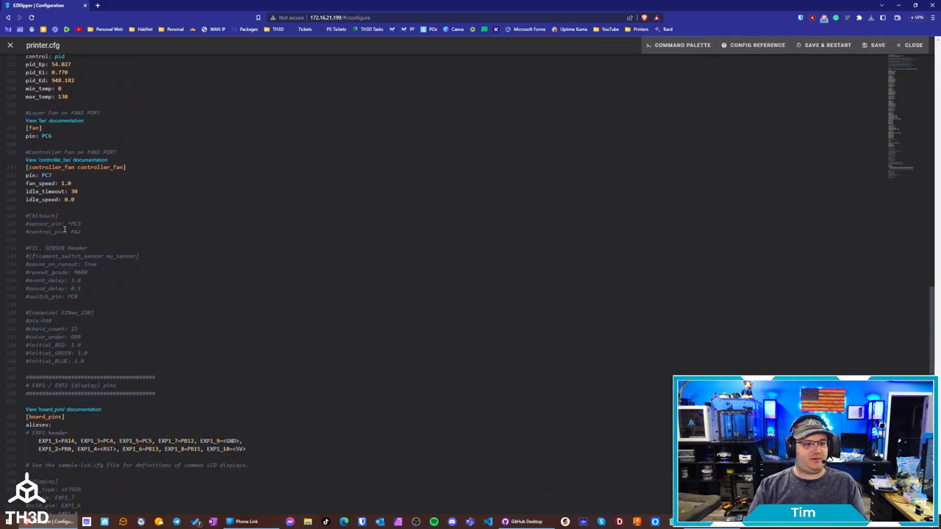
pyautogui.scroll(-3)
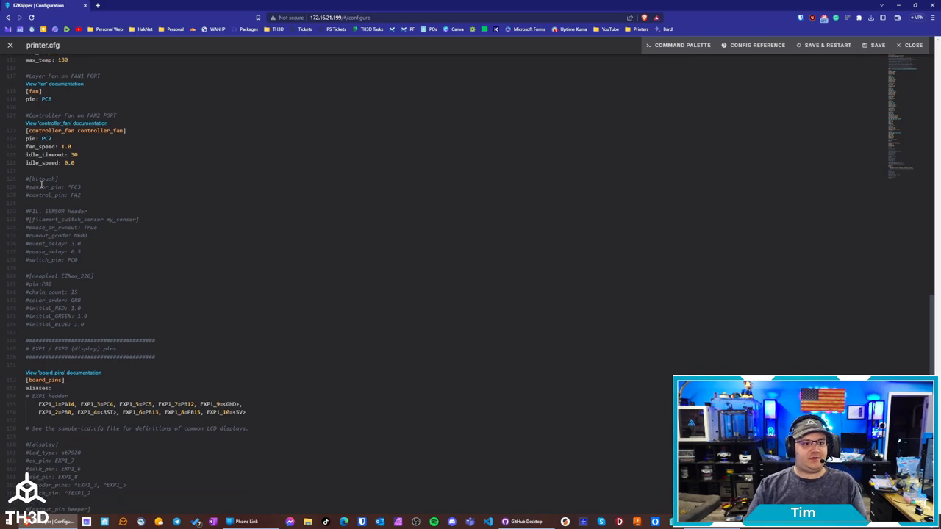
pyautogui.moveTo(27, 179); pyautogui.dragTo(82, 203)
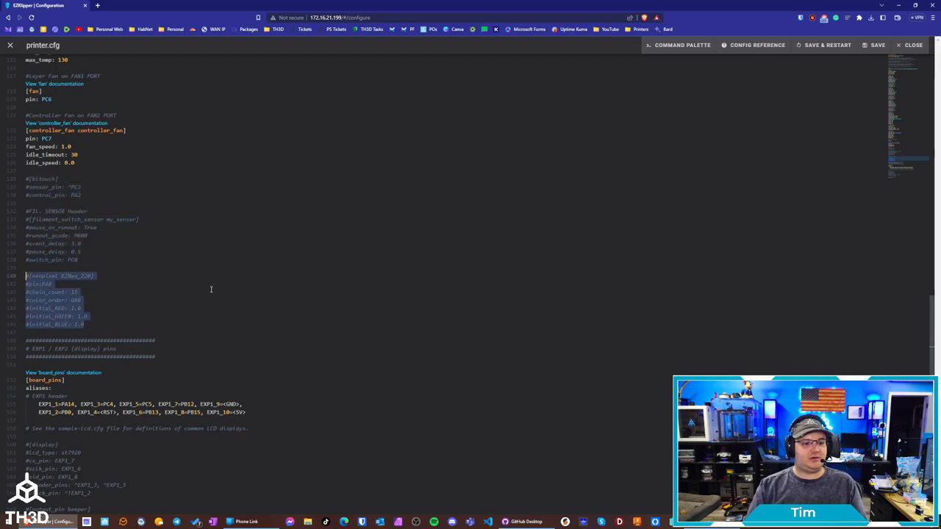
pyautogui.scroll(-3)
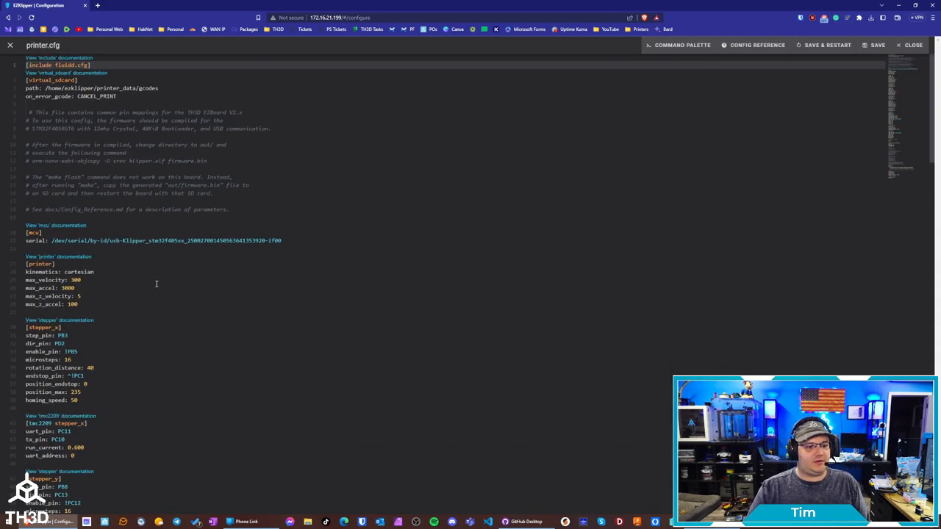
# Check the uncommented neopixel section and Save & Restart Klipper.
pyautogui.scroll(-3)
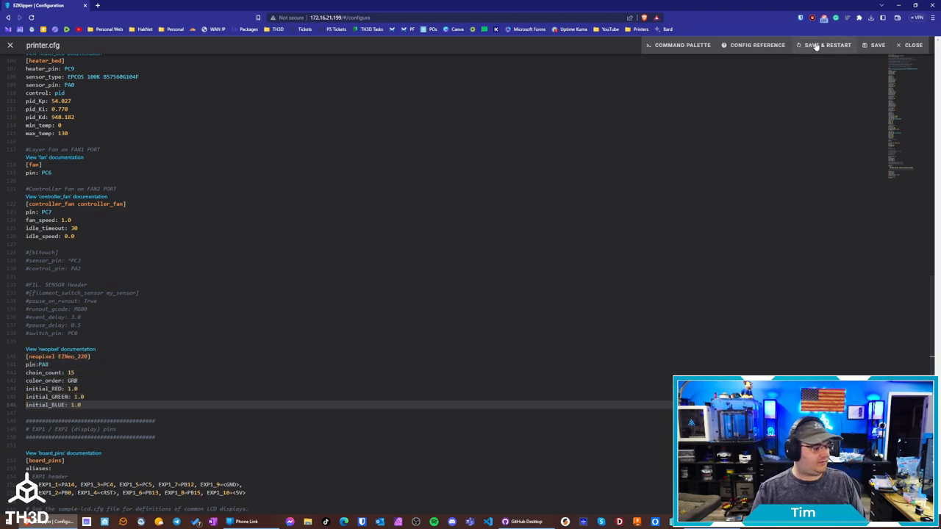
pyautogui.click(912, 44)
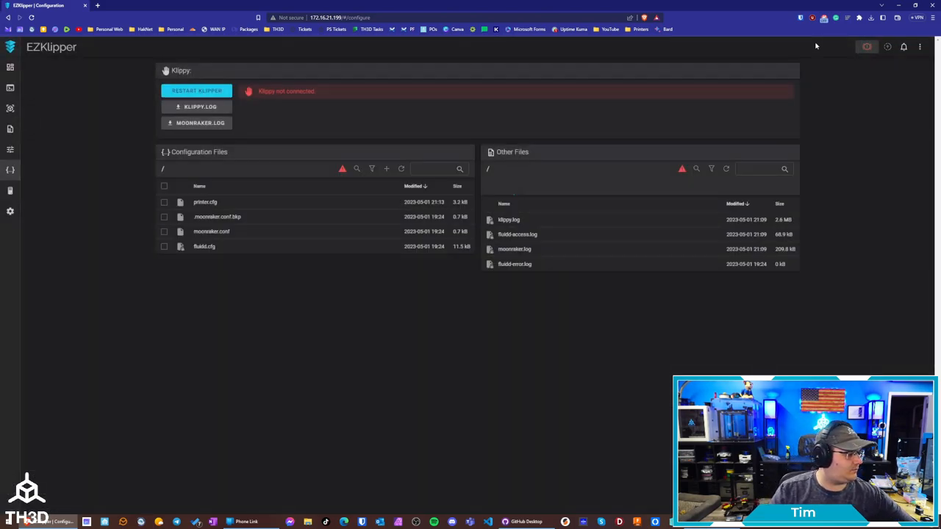